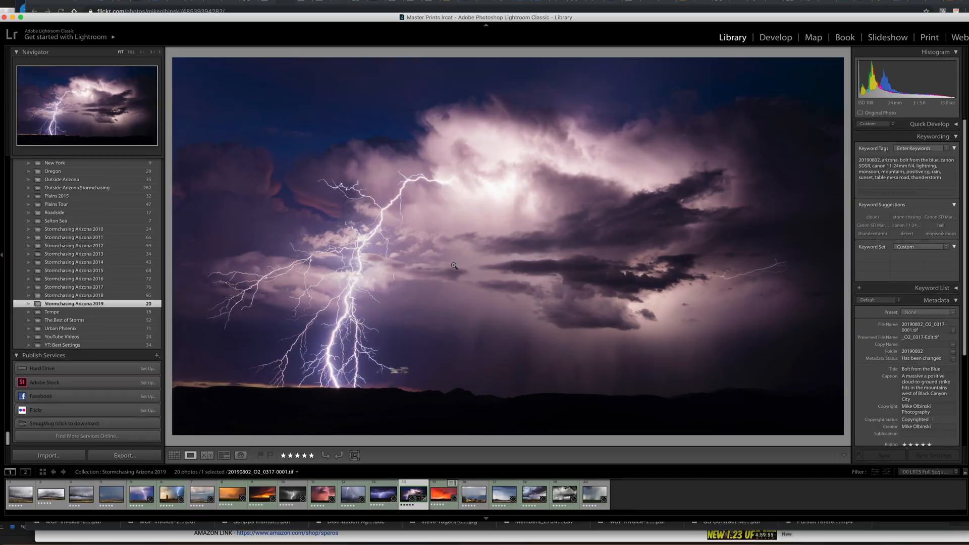
Inspect the lightning photo's keyword tags and caption text.
click(905, 171)
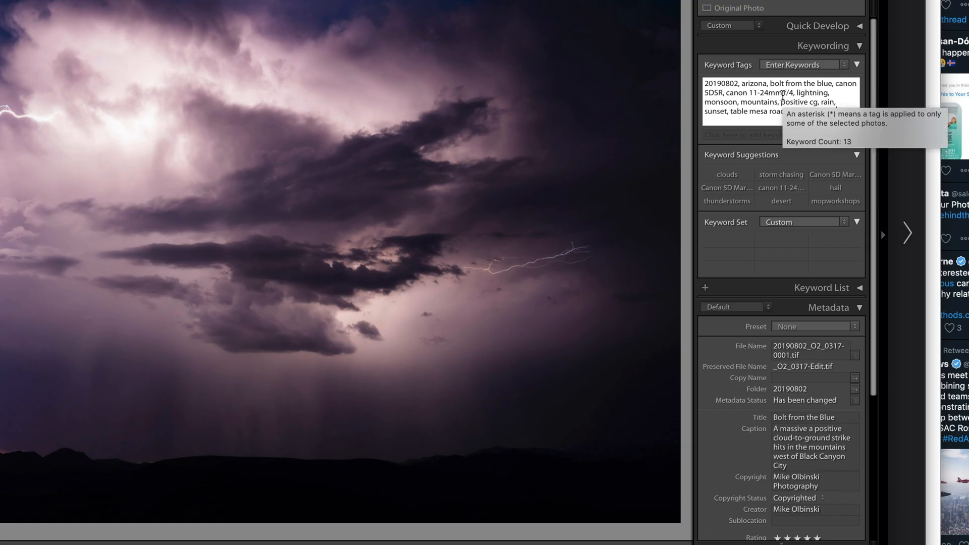
double_click(721, 83)
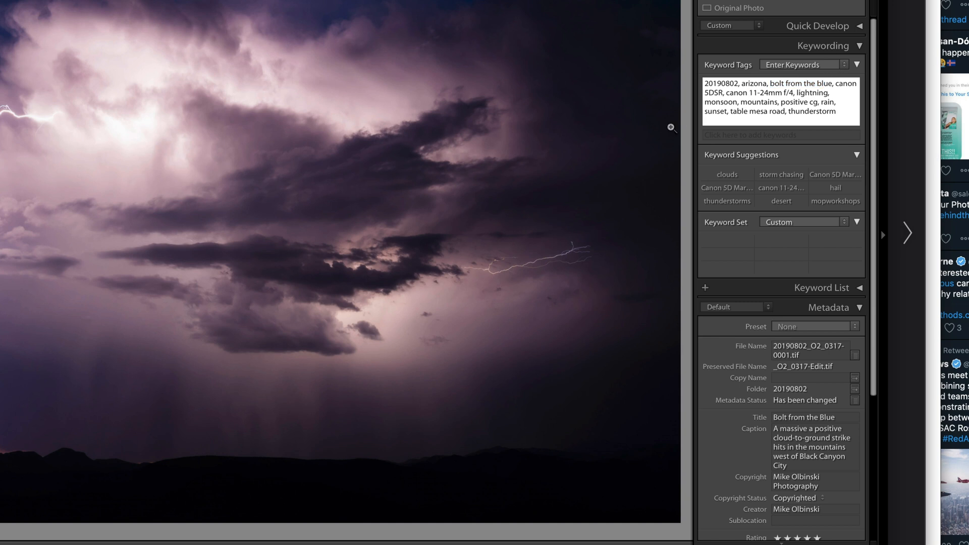
mouse_move(723, 103)
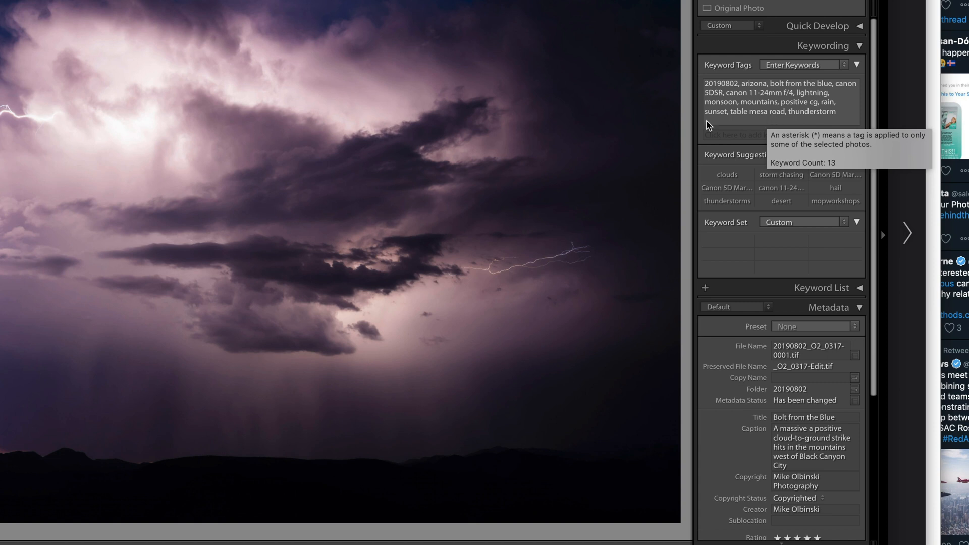
mouse_move(758, 94)
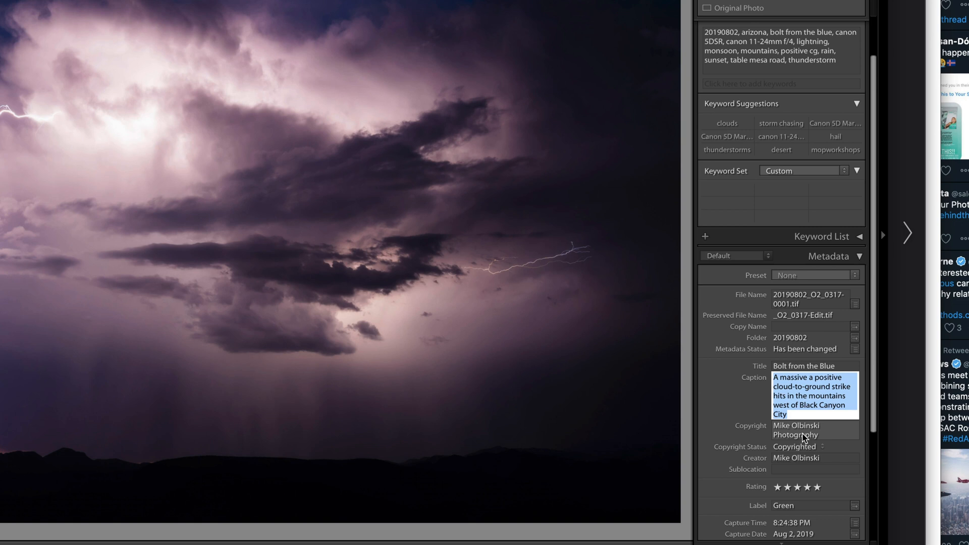
click(717, 388)
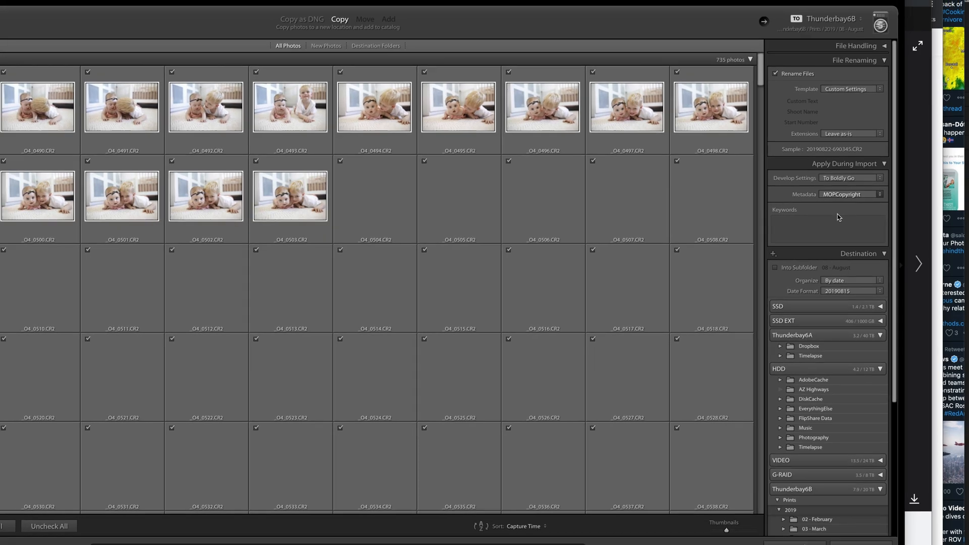
Review the MOPCopyright metadata preset's creator fields, then cancel the import.
click(853, 193)
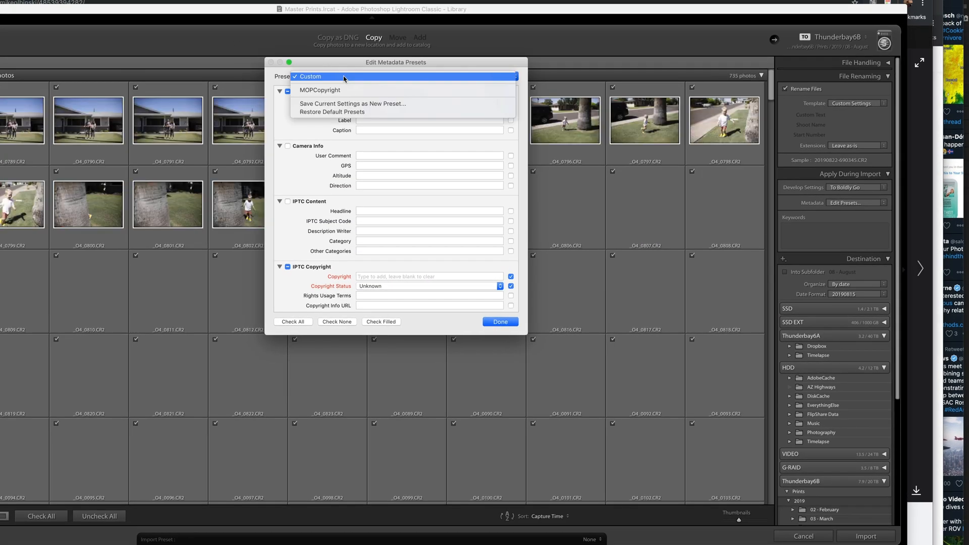
click(319, 90)
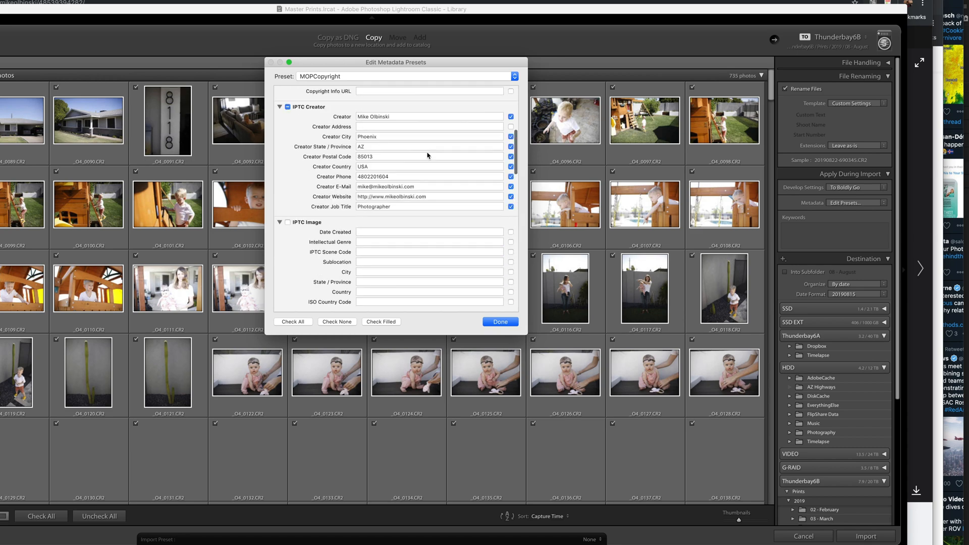
click(499, 322)
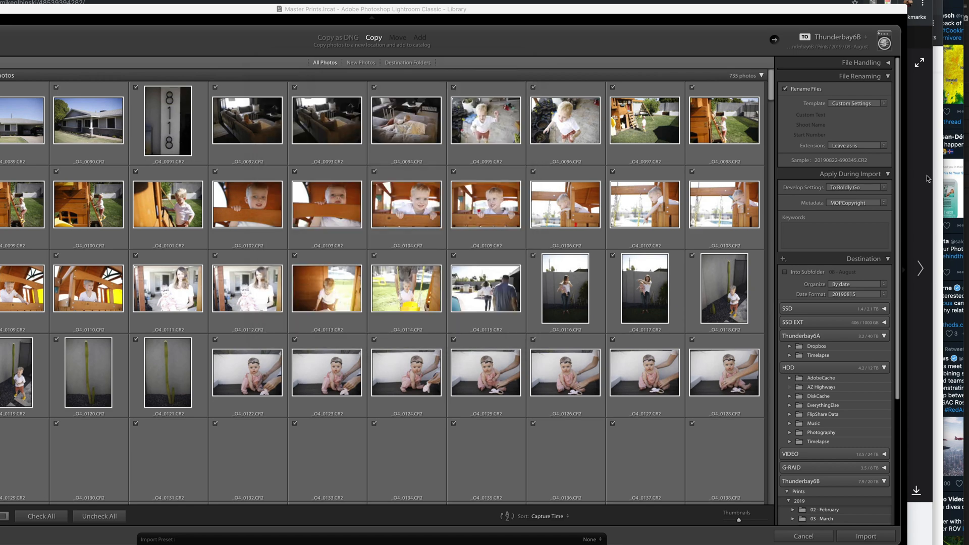
click(801, 536)
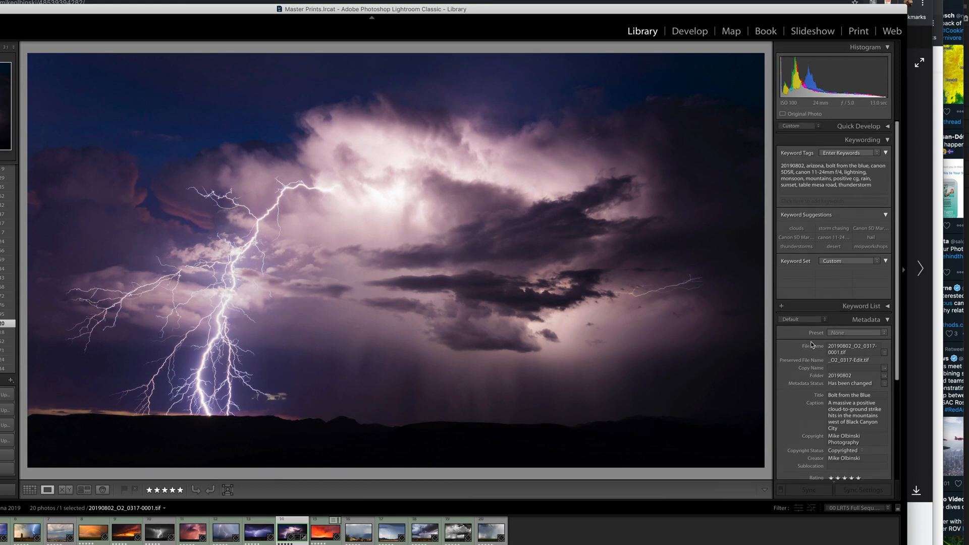
Filter the library by keyword 'lightning', check the South Tucson photo, then clear the filter.
click(831, 175)
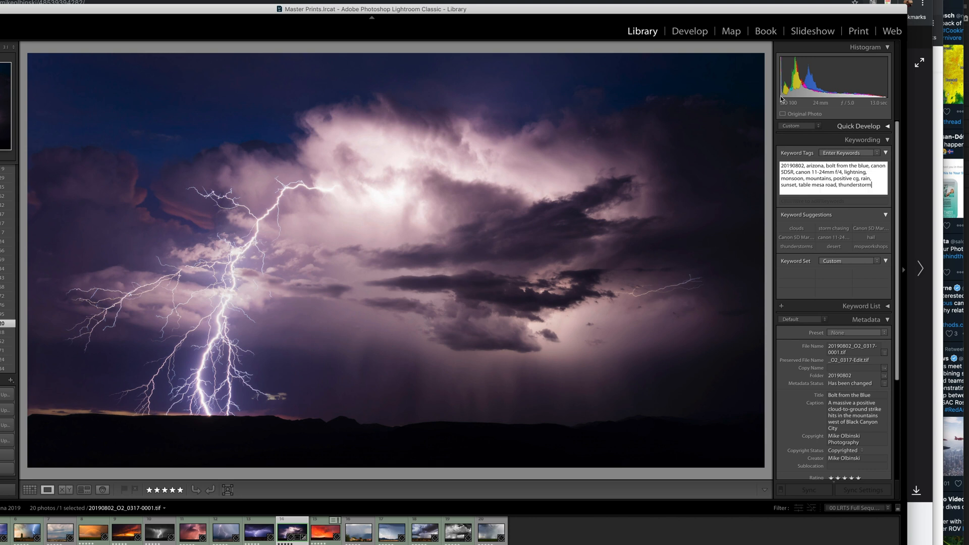
mouse_move(450, 193)
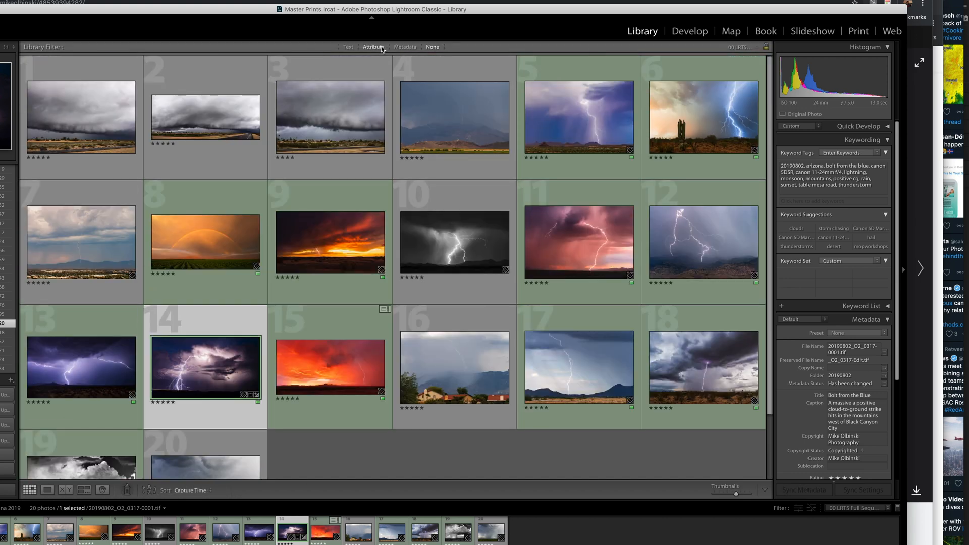
click(371, 47)
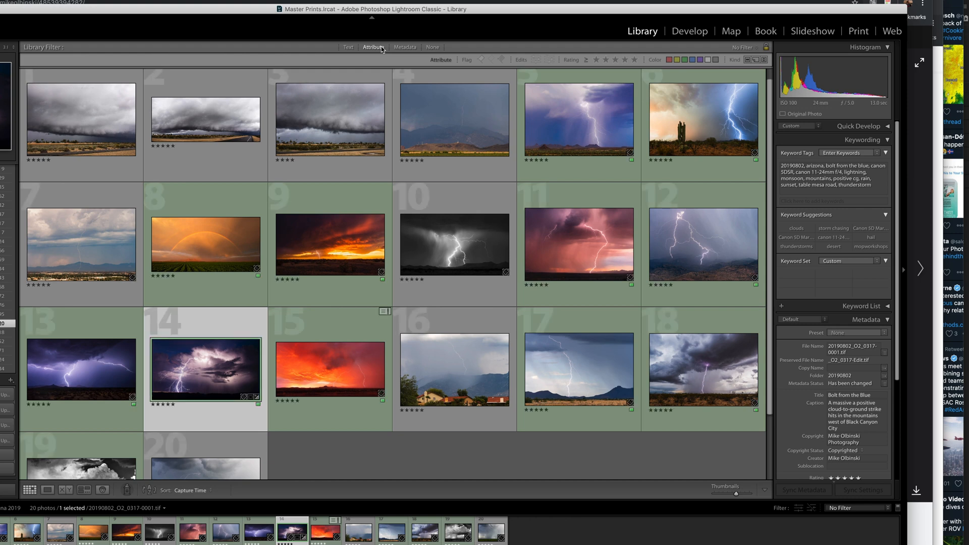
click(348, 47)
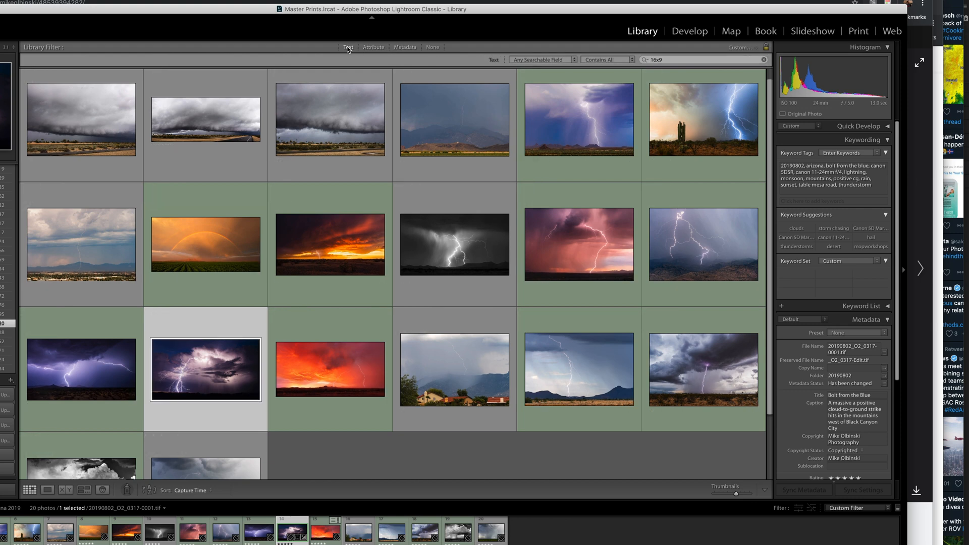
click(542, 60)
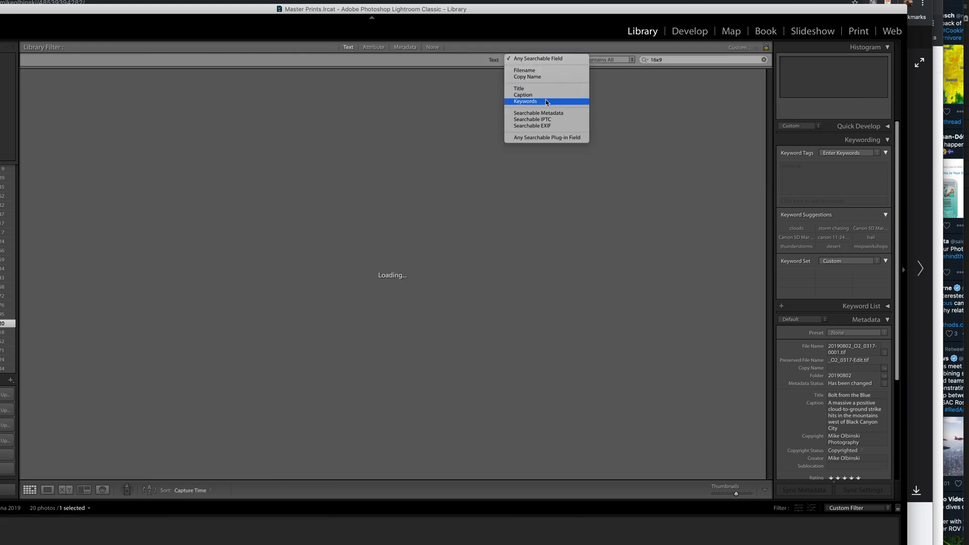
click(525, 101)
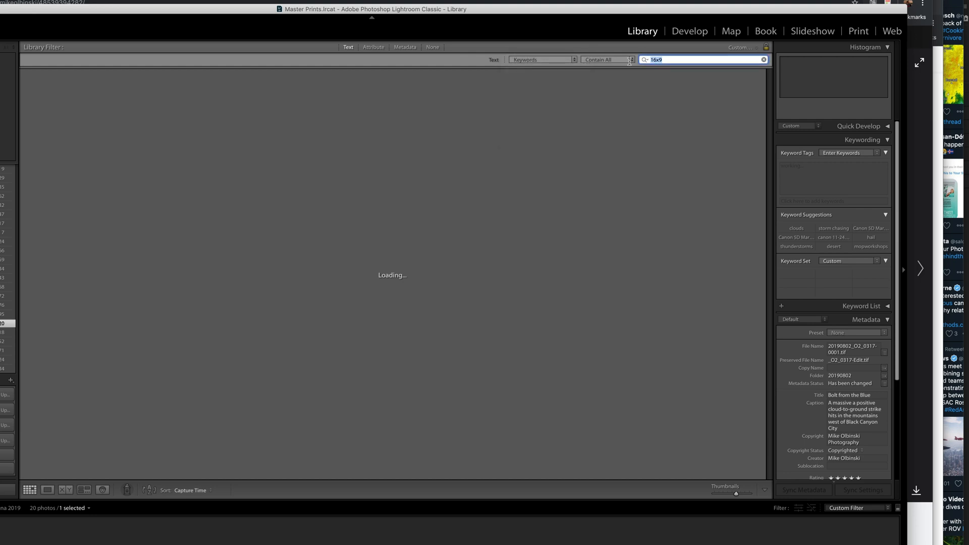
text(lightning)
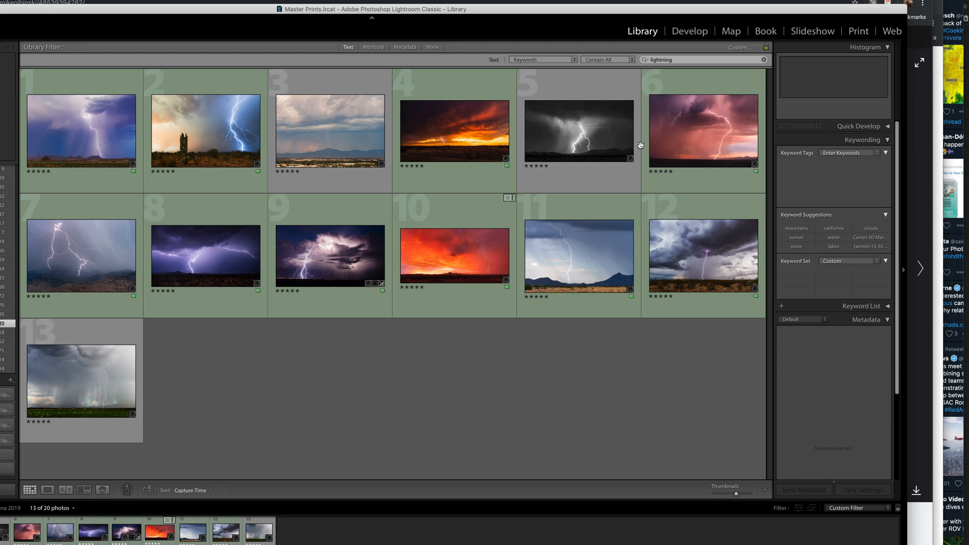
click(329, 130)
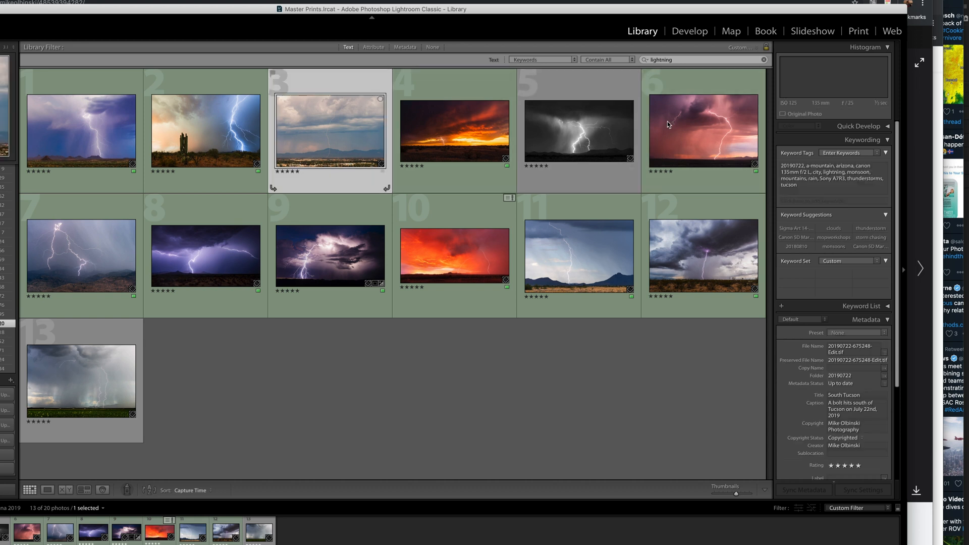
click(703, 130)
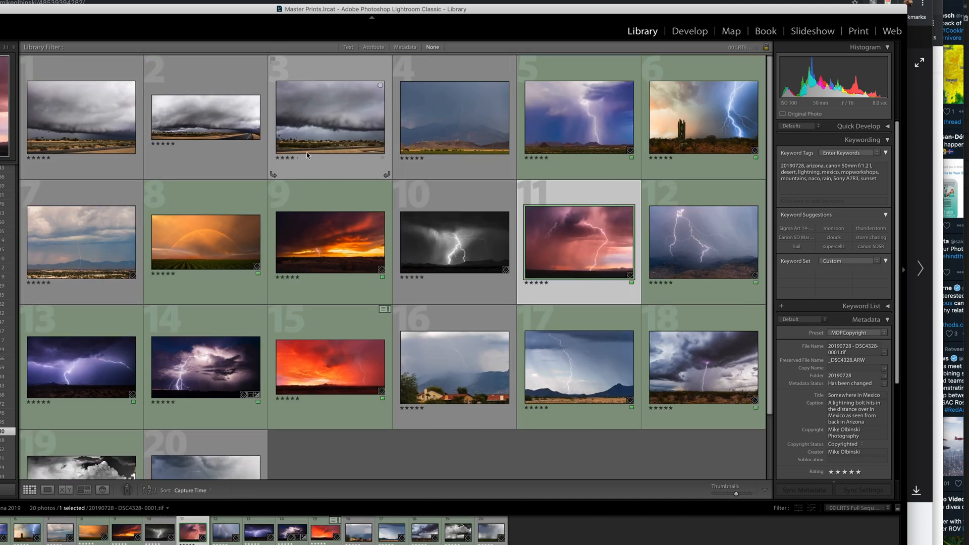
mouse_move(307, 154)
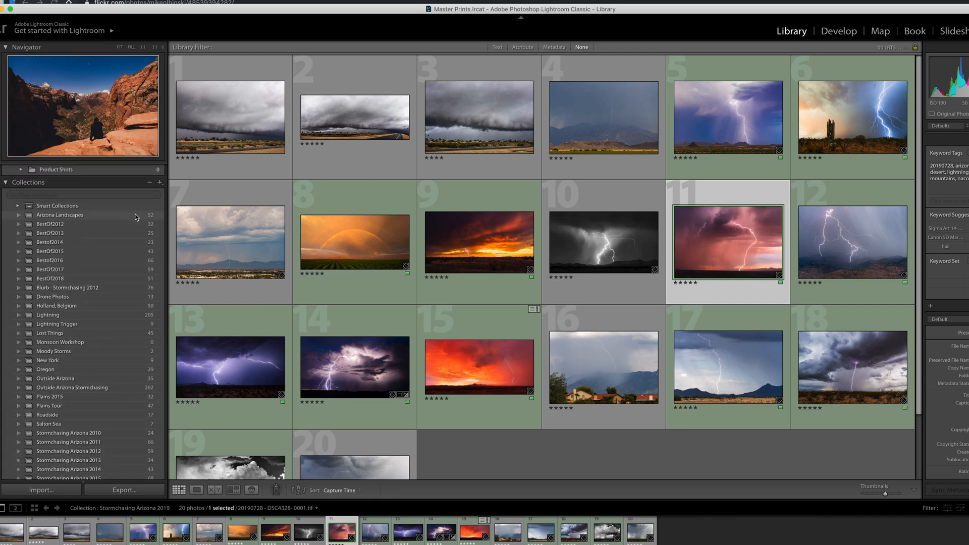
scroll(down, 3)
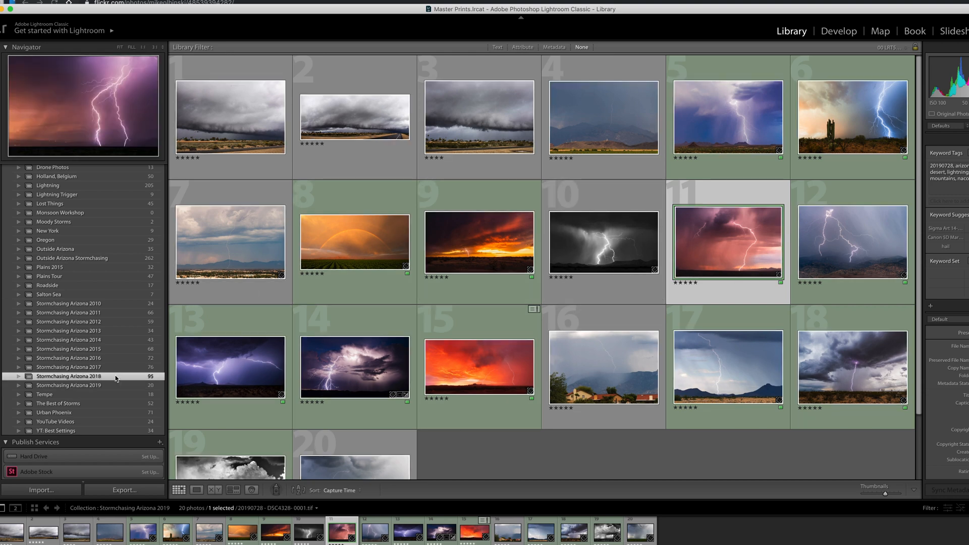
click(68, 377)
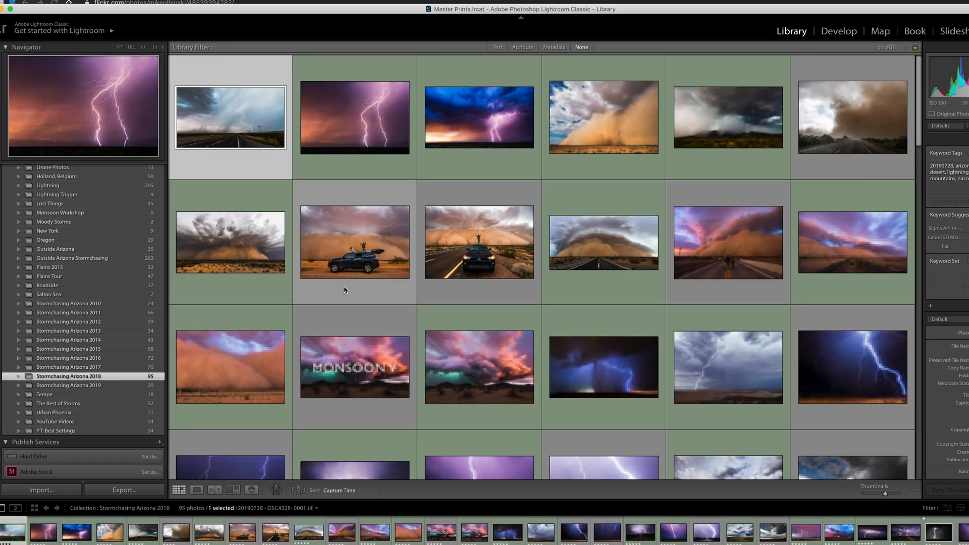
scroll(down, 3)
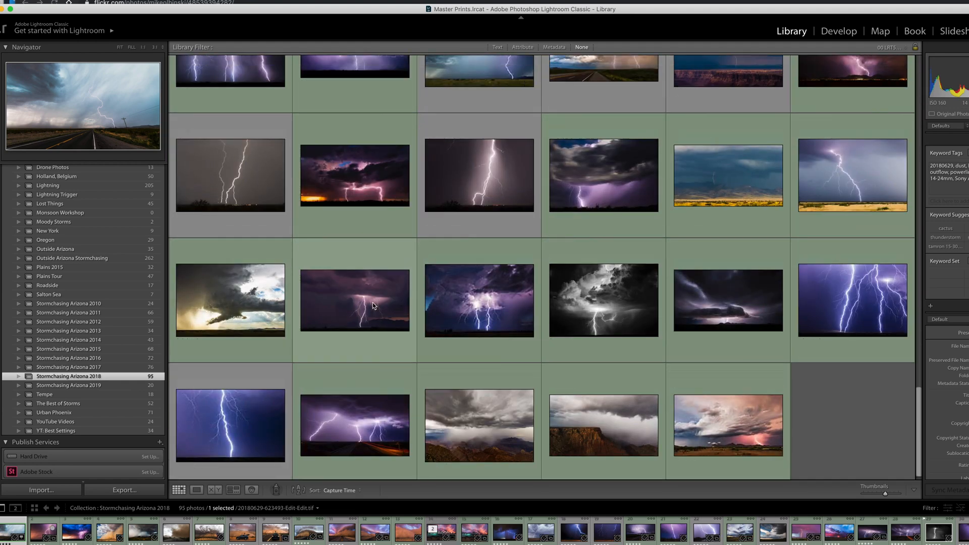
click(71, 258)
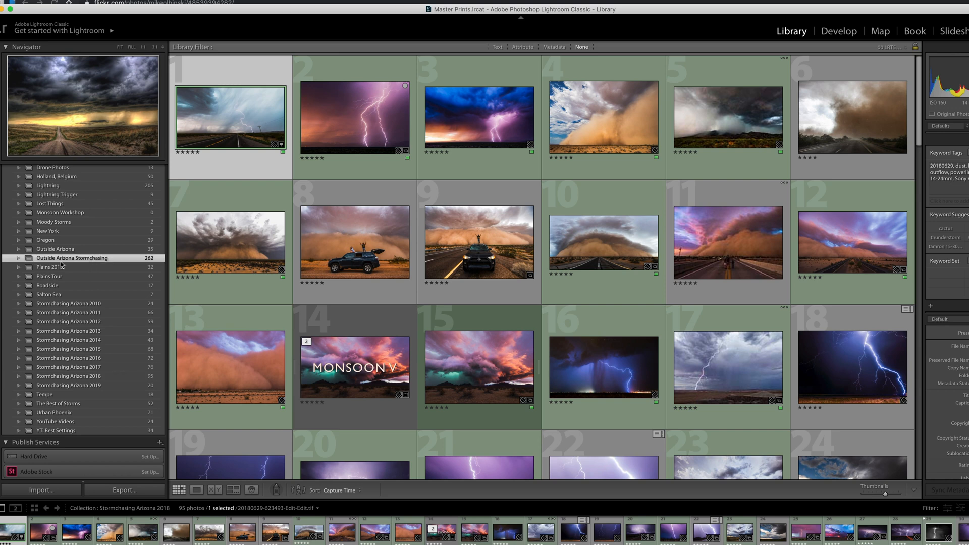
click(72, 258)
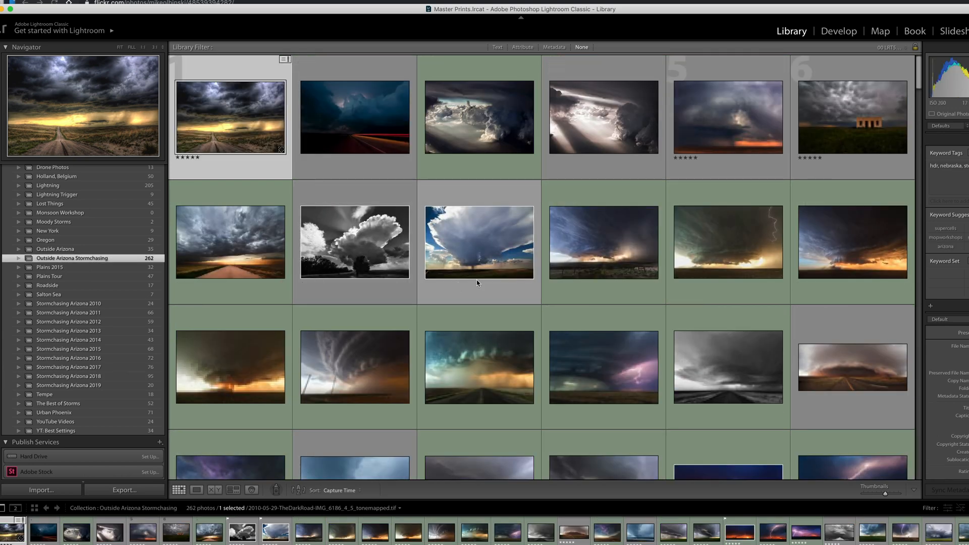
scroll(down, 3)
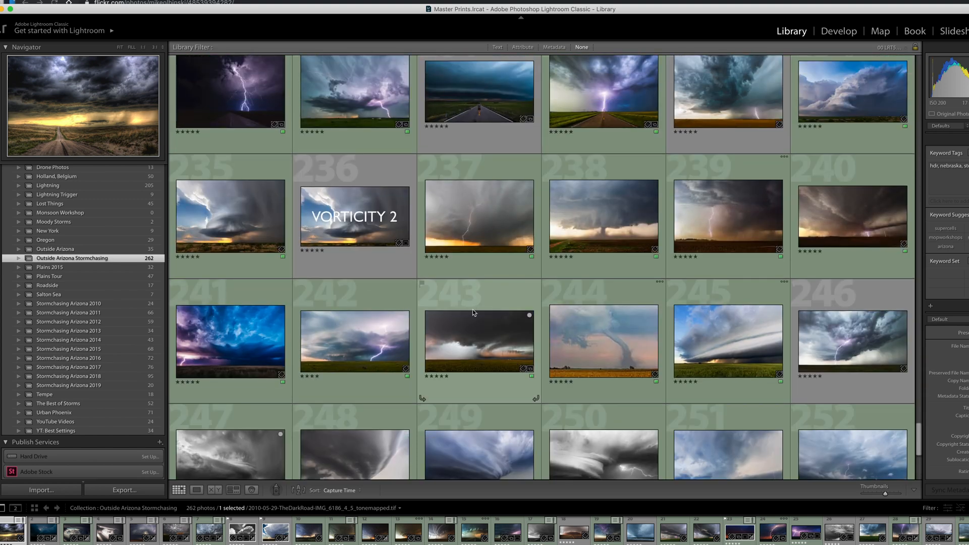
scroll(down, 3)
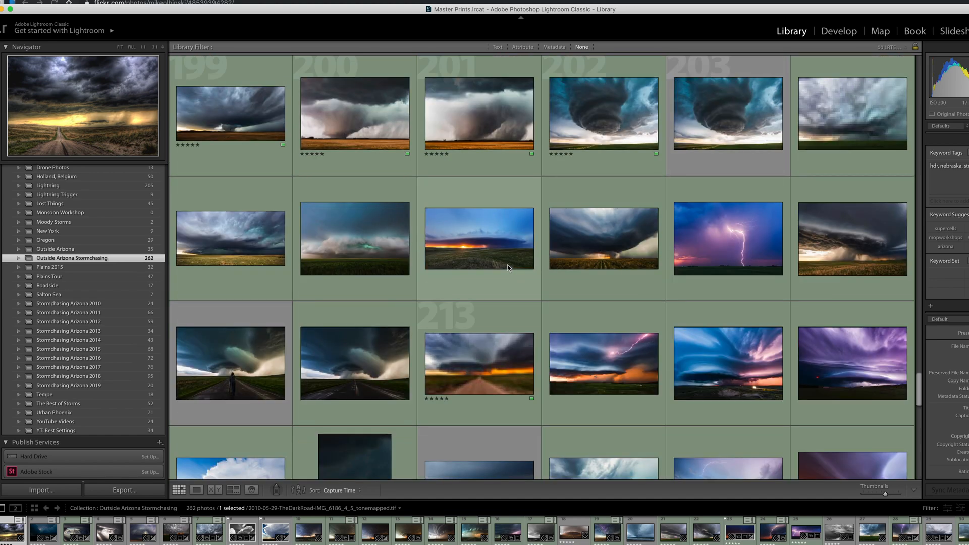
scroll(down, 3)
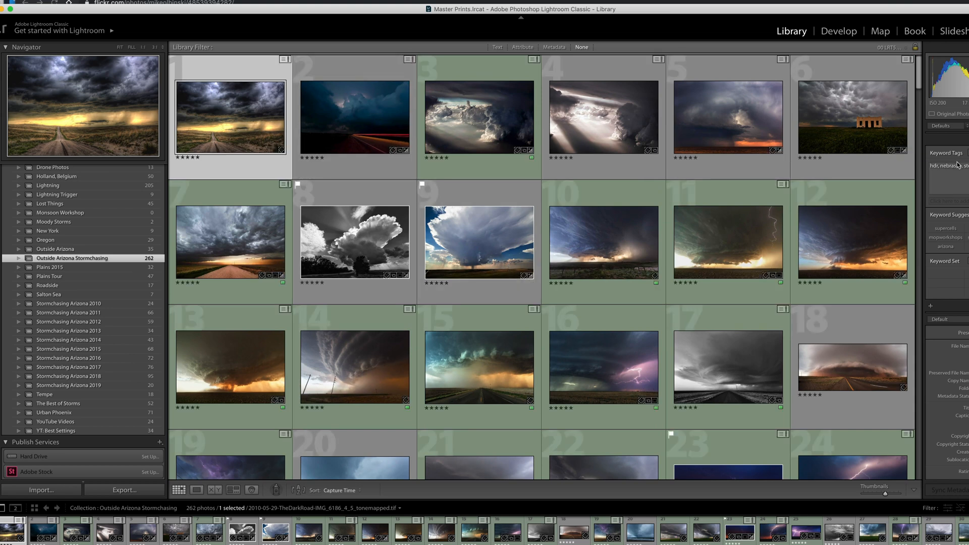
mouse_move(375, 229)
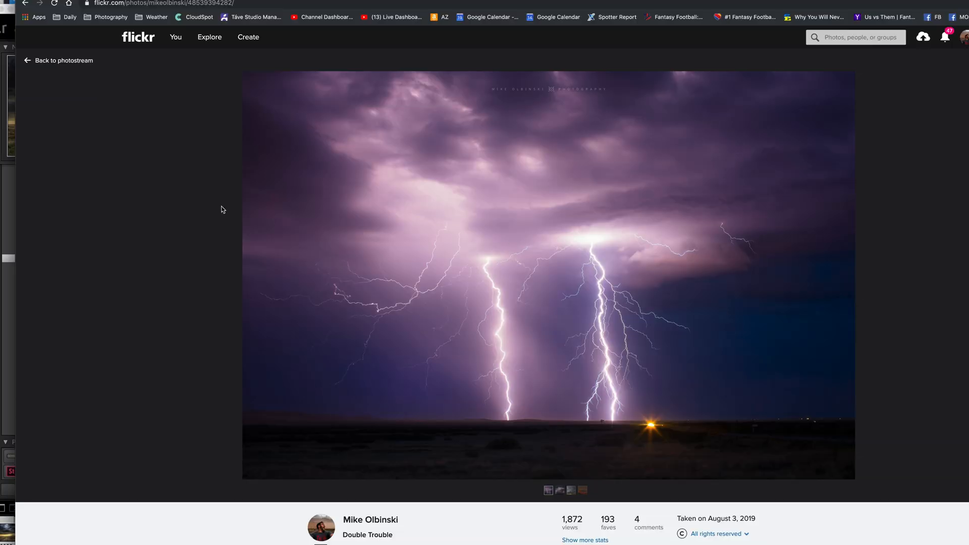
scroll(down, 3)
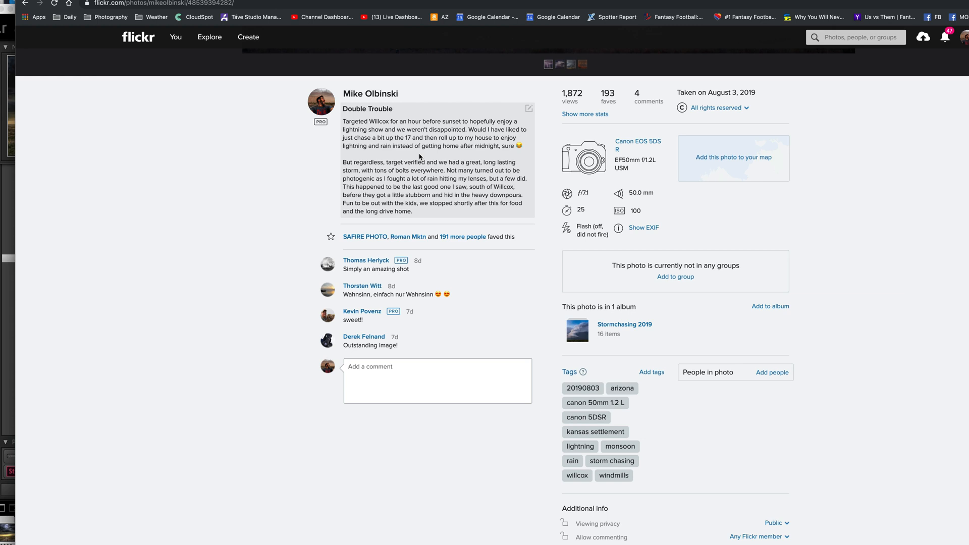
click(528, 109)
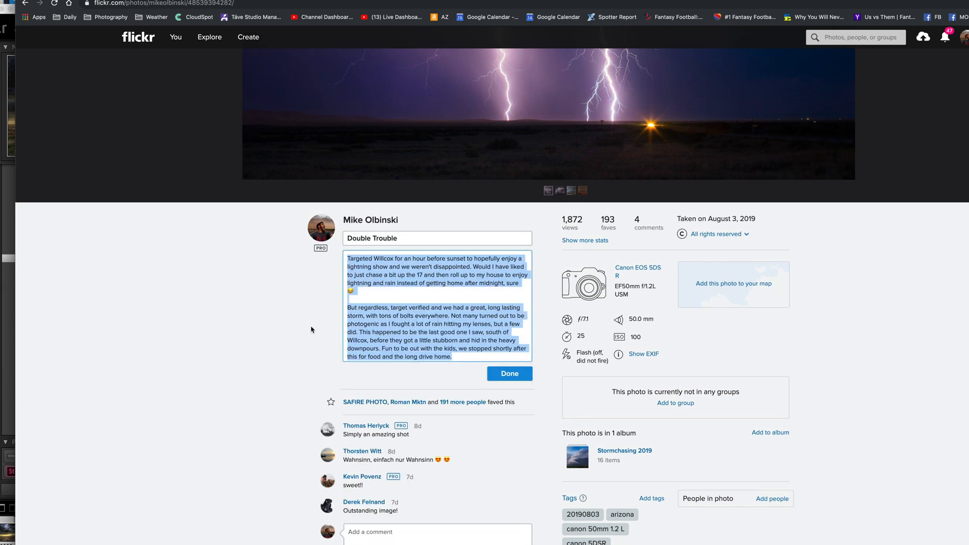
click(508, 373)
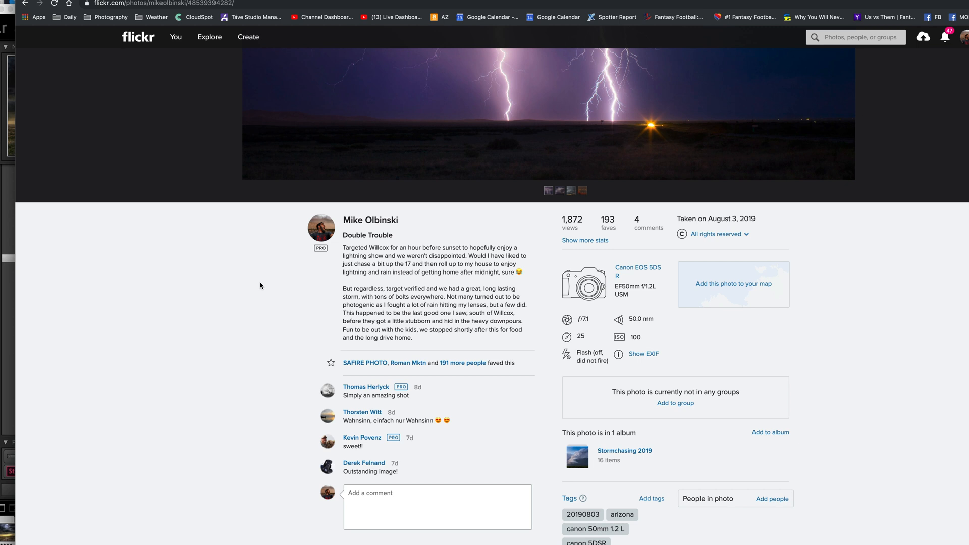
scroll(down, 3)
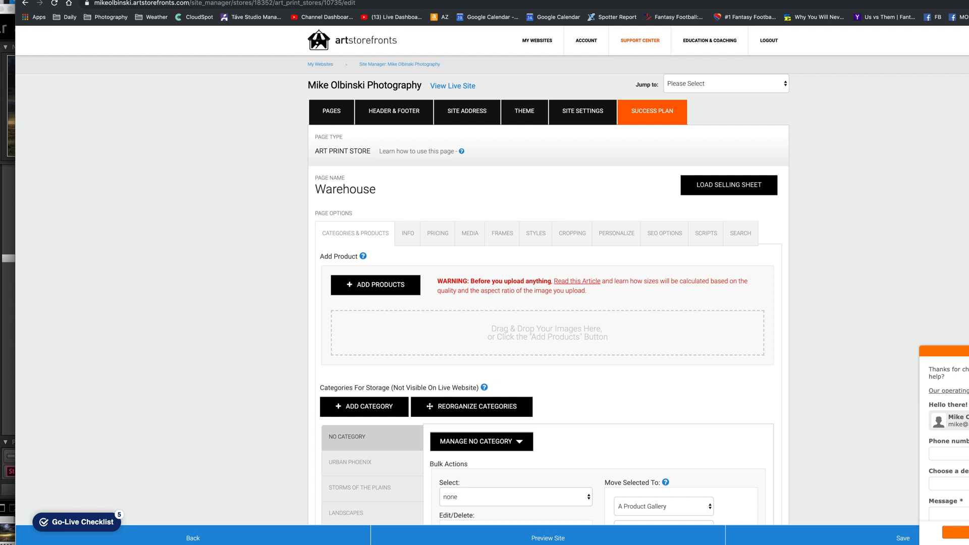
Browse the Storms Of The Plains category's prints and edit The Booker Supercell product.
click(452, 86)
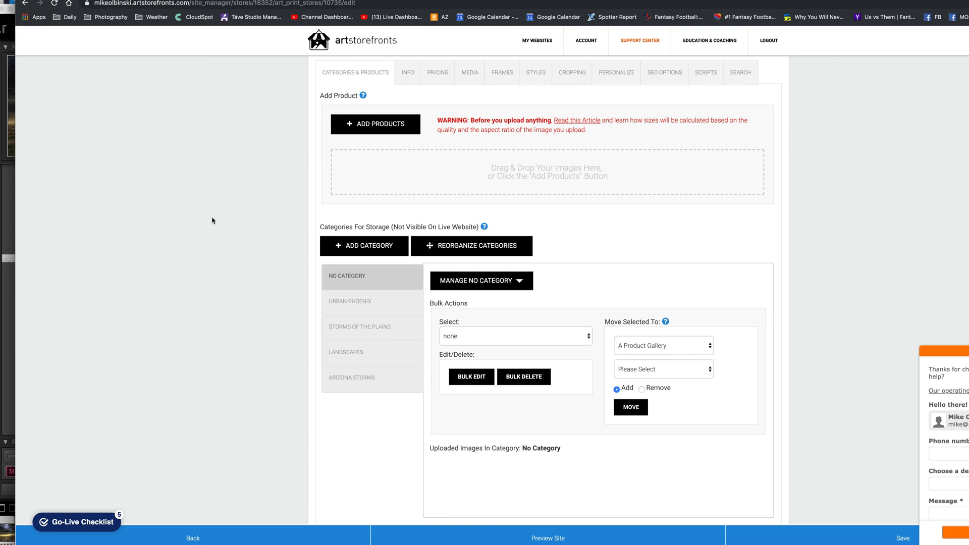
mouse_move(252, 254)
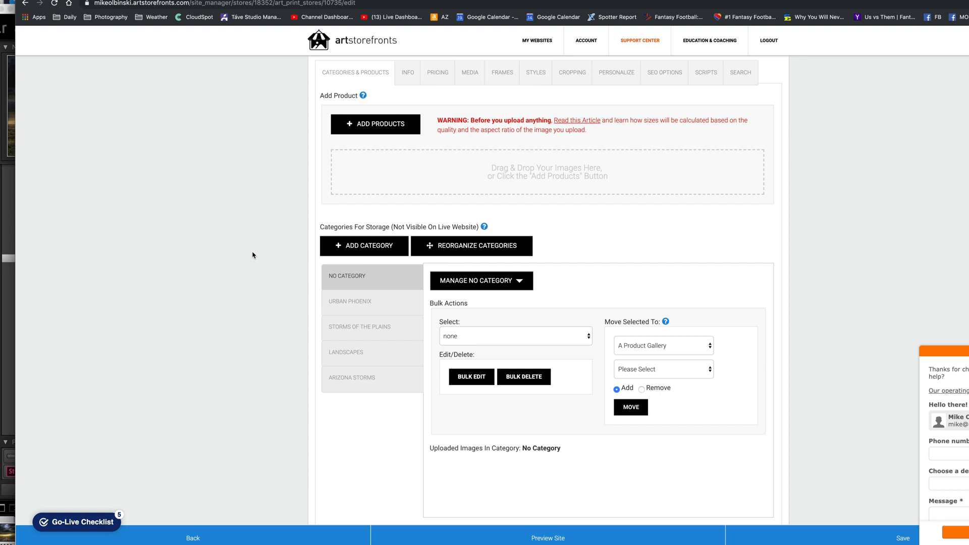
click(359, 326)
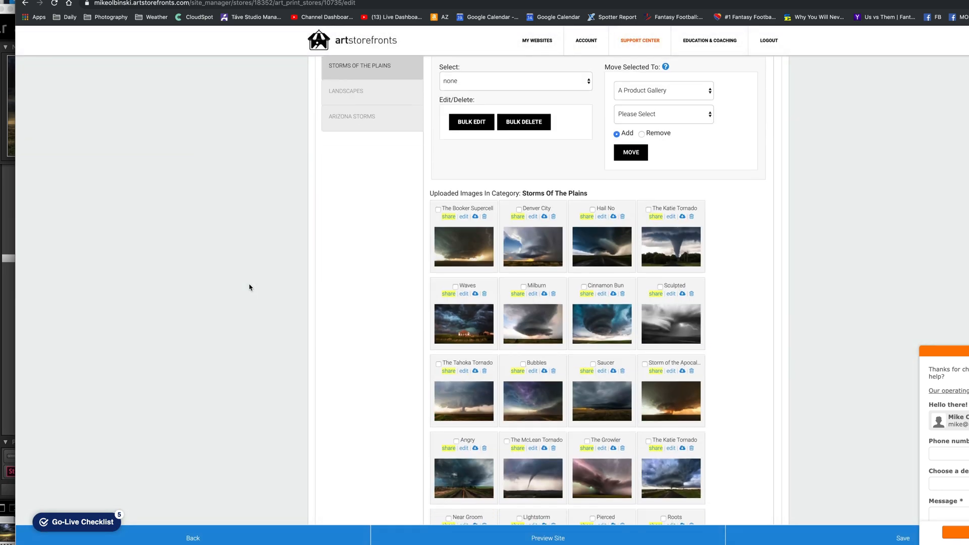
scroll(down, 3)
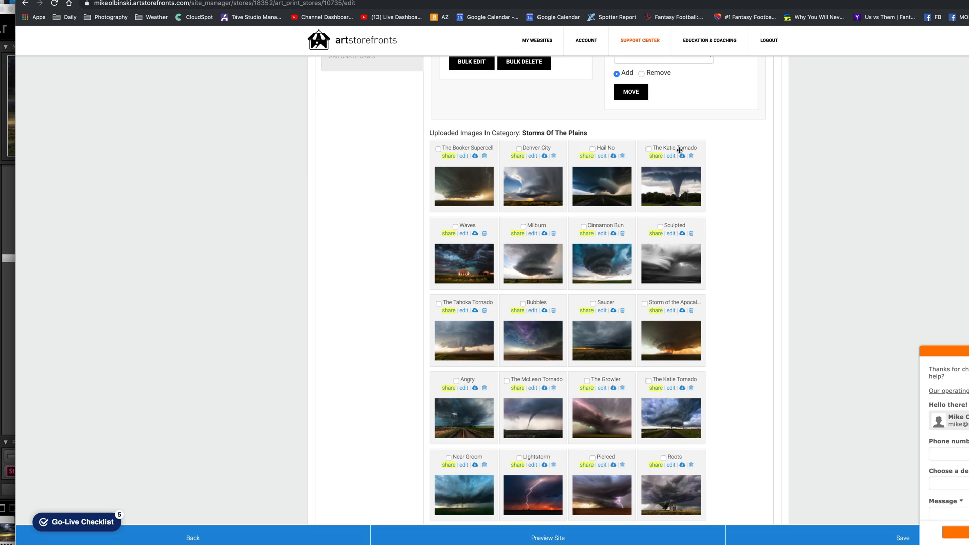
scroll(down, 3)
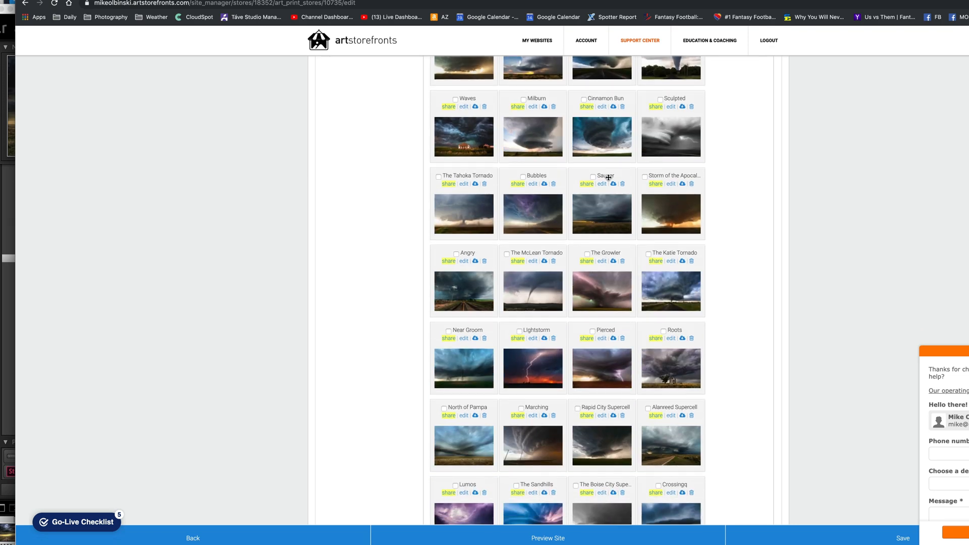
scroll(up, 3)
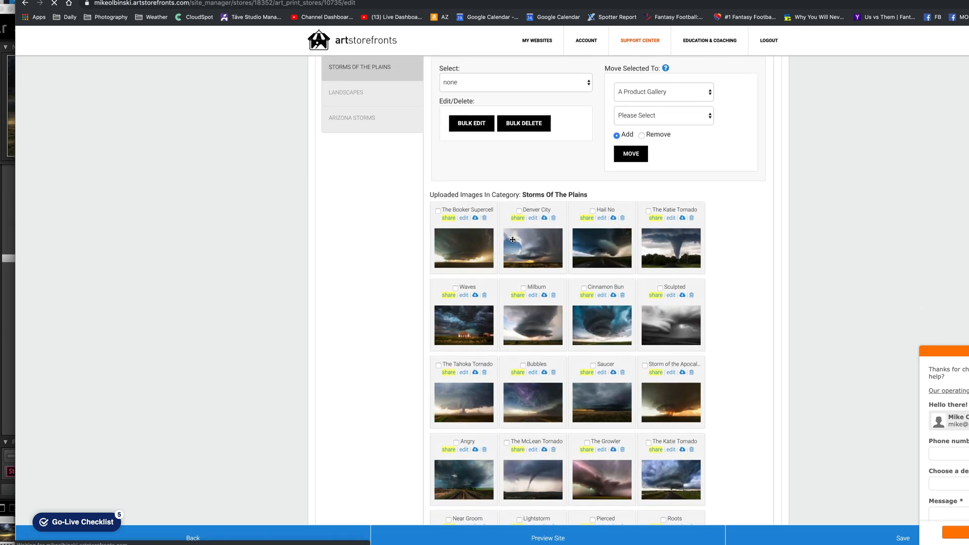
click(463, 218)
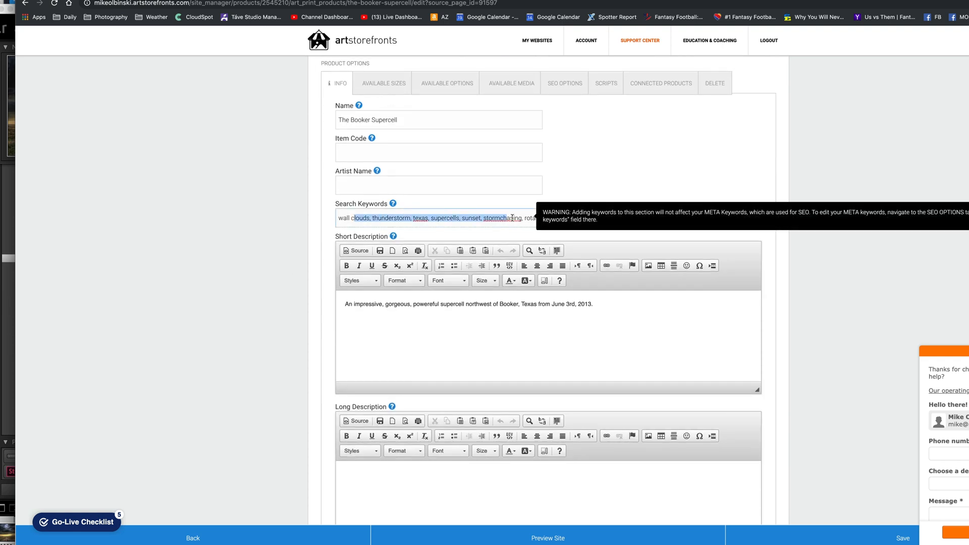
Scroll through The Booker Supercell's search keywords and short description.
scroll(down, 3)
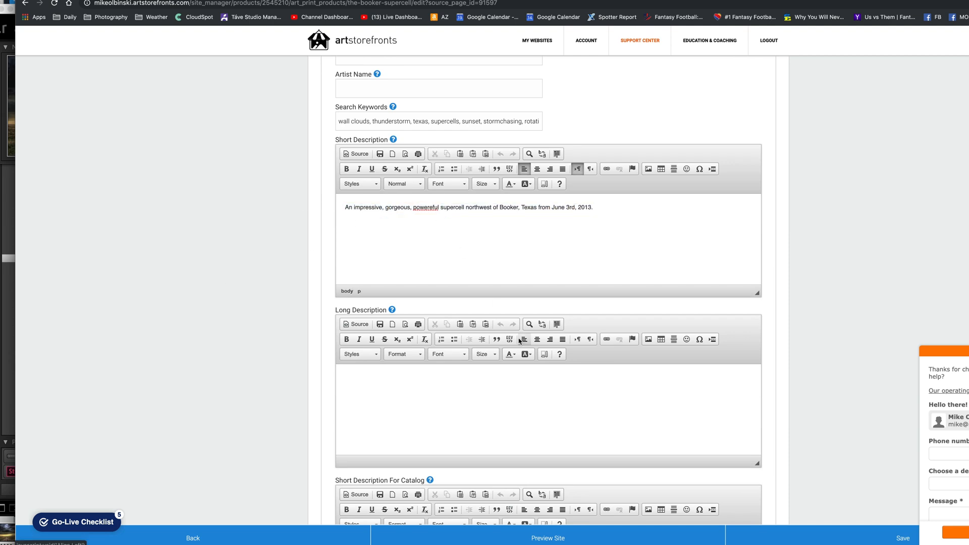
scroll(down, 3)
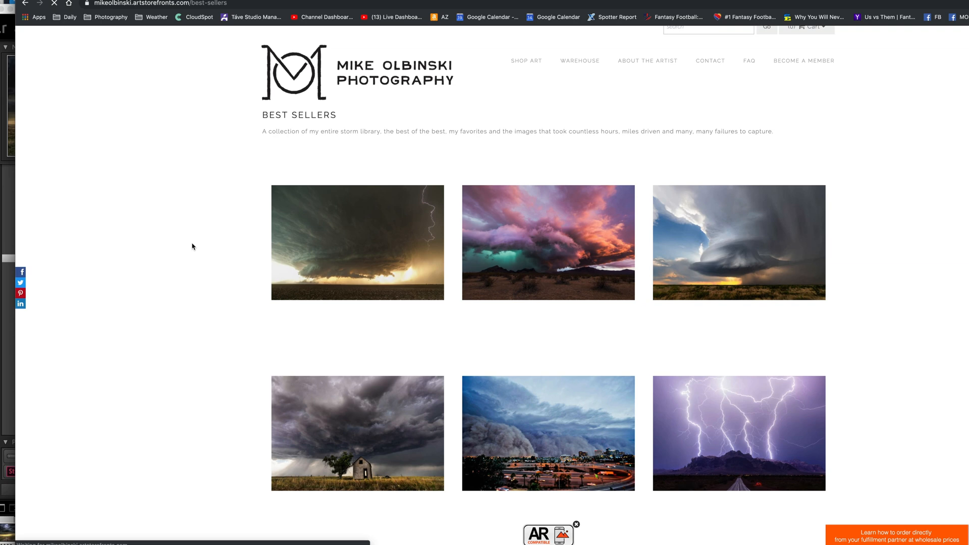
Open the Green Monster print, then search the storefront for 'lightning'.
click(548, 242)
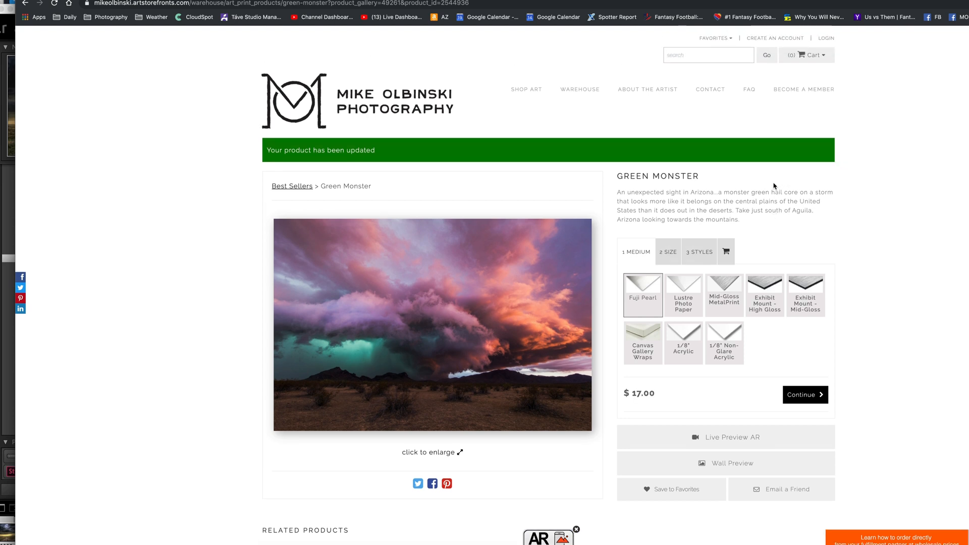
click(707, 50)
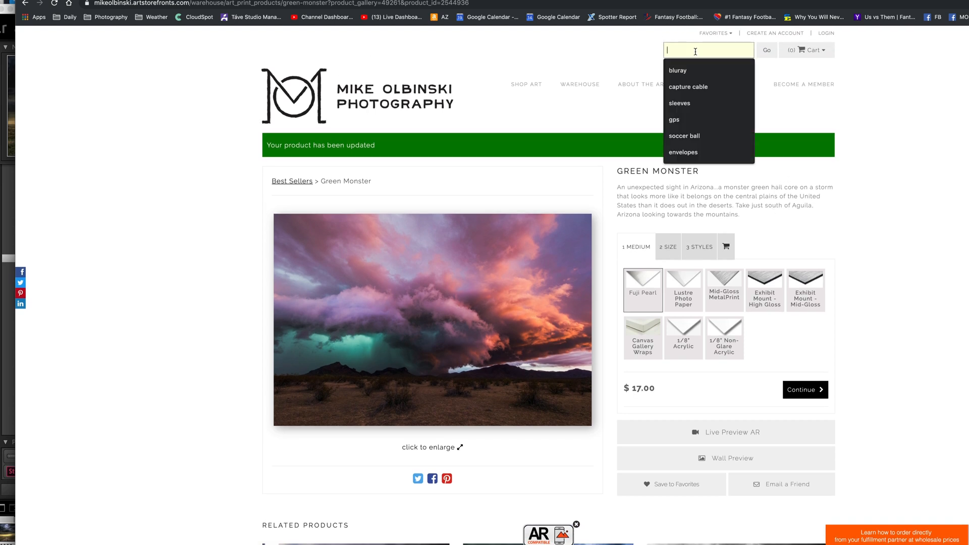
text(lightning)
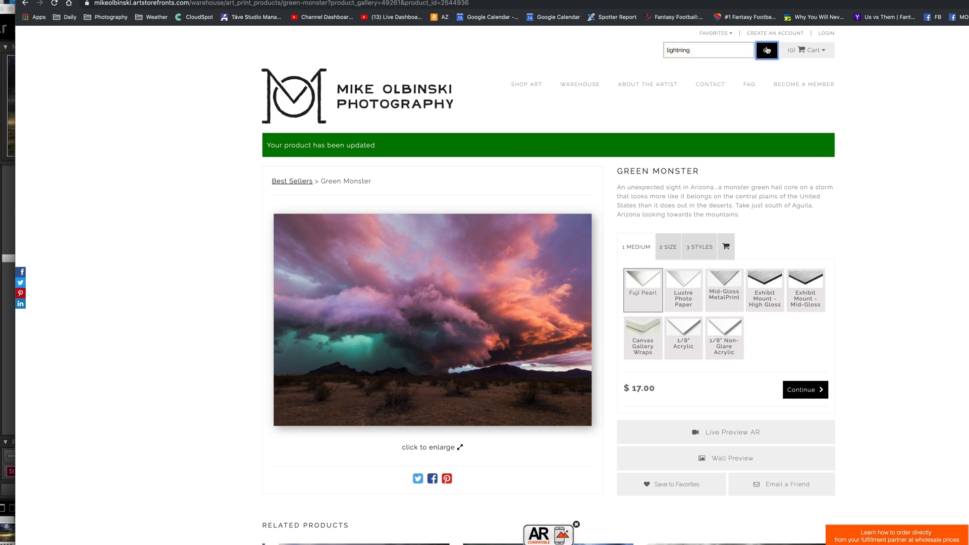
click(766, 50)
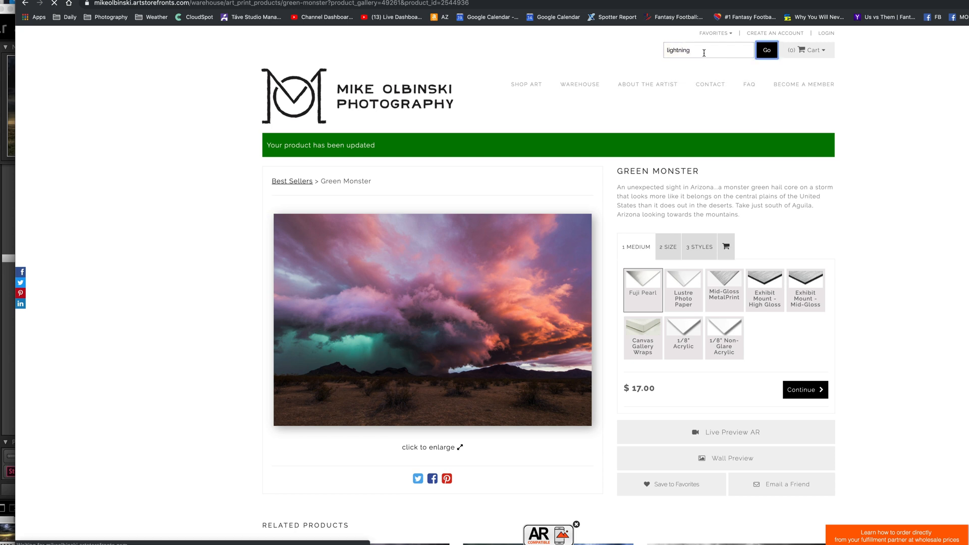
click(766, 50)
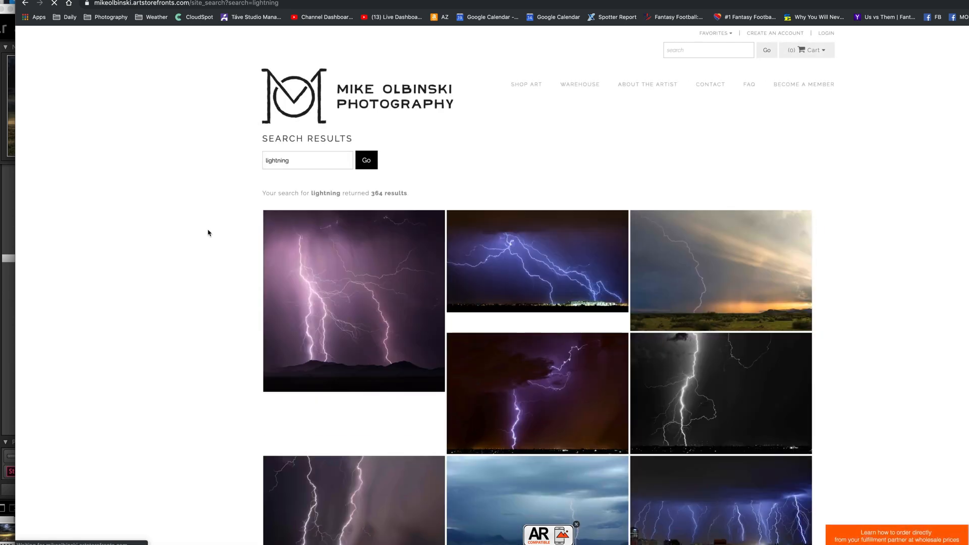
Scroll down through the 364 lightning search results.
scroll(down, 3)
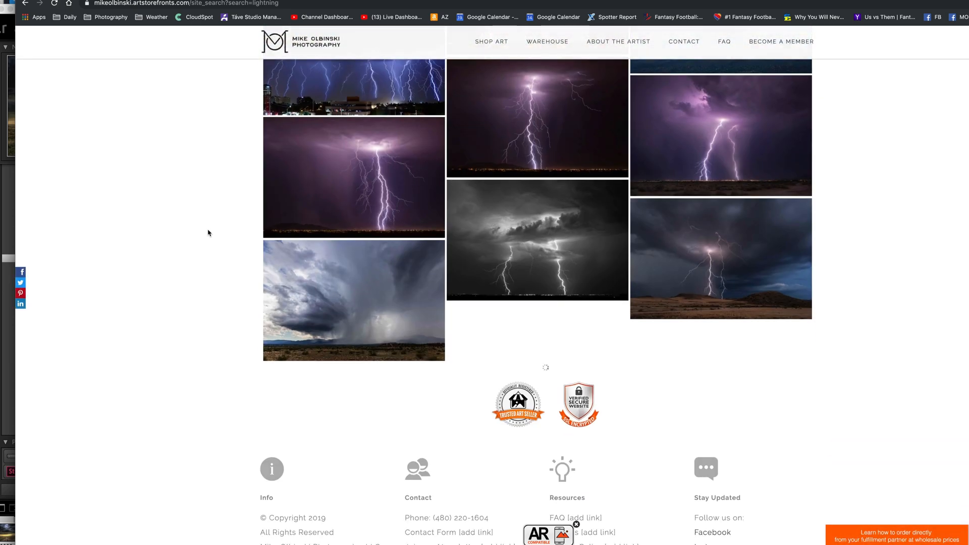
scroll(down, 3)
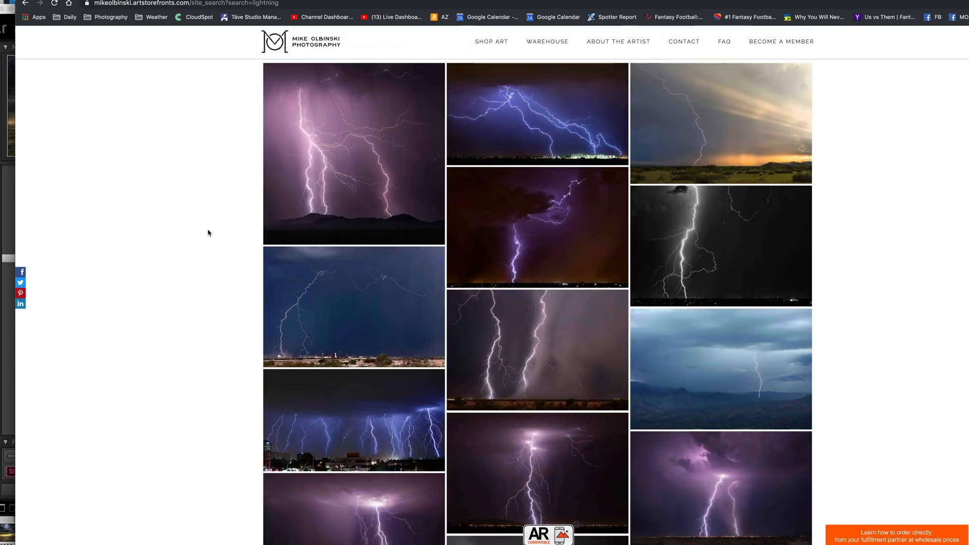
scroll(down, 3)
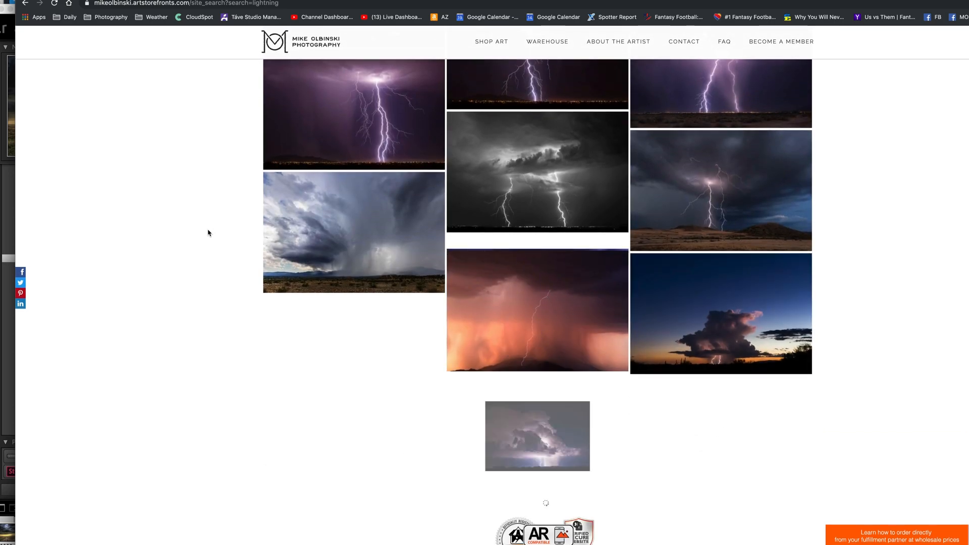